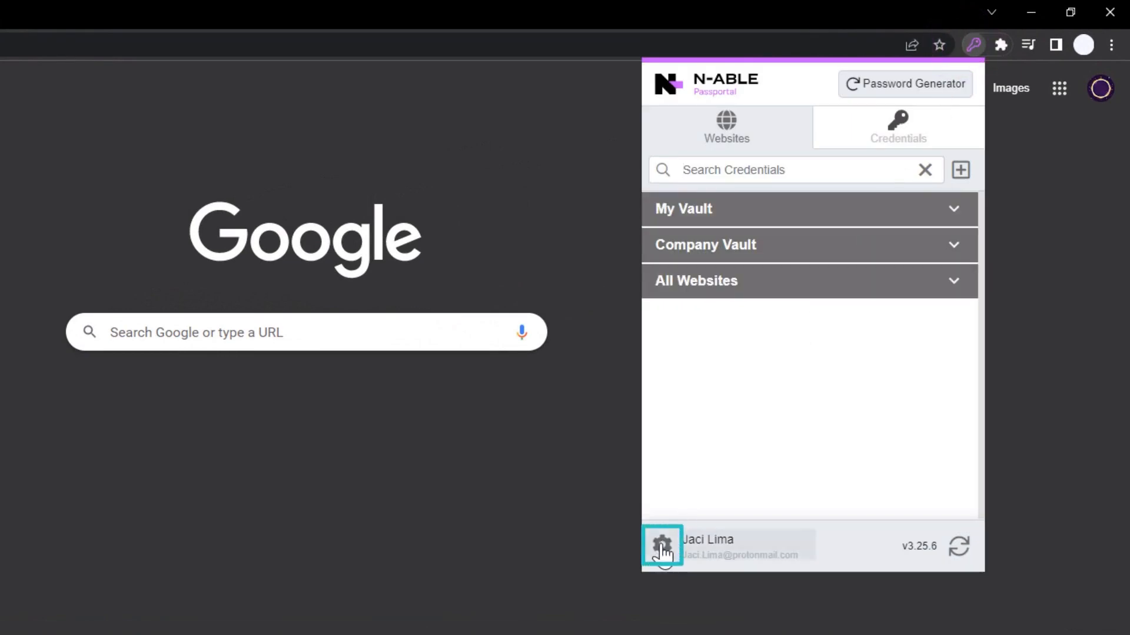
# Reach the extension's Settings page via the gear icon's options menu.
pyautogui.click(660, 545)
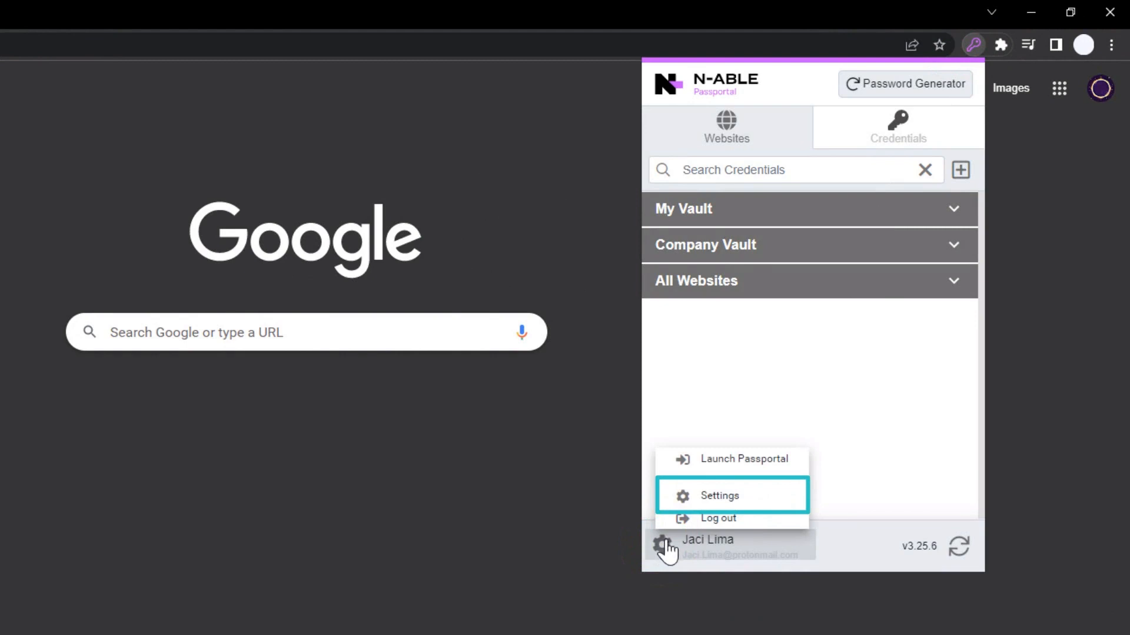
pyautogui.click(718, 496)
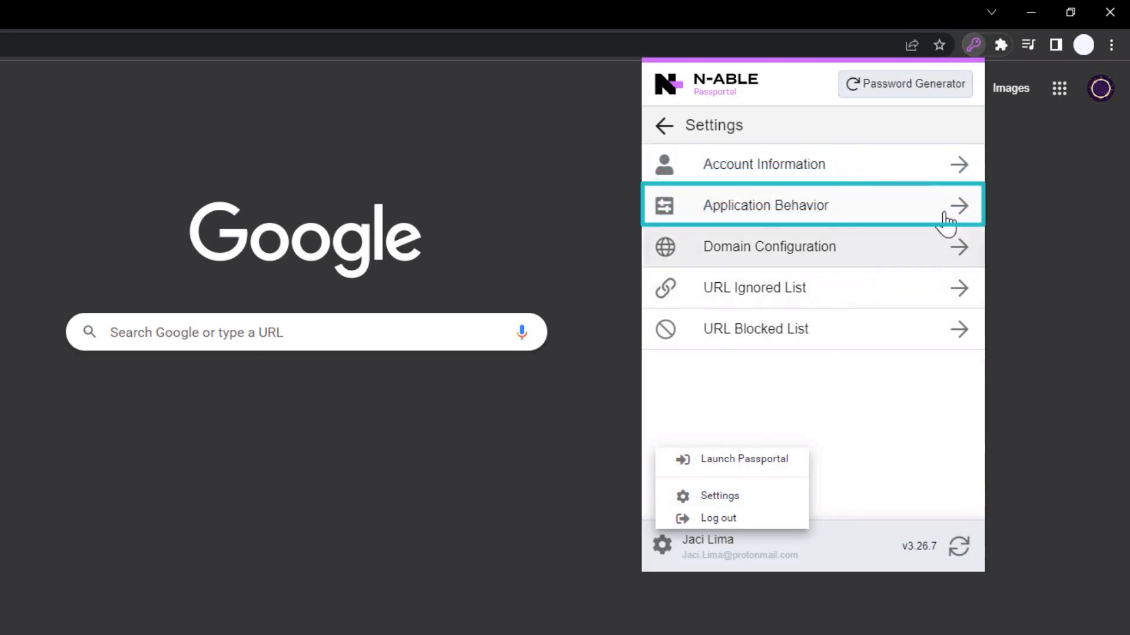
pyautogui.click(764, 204)
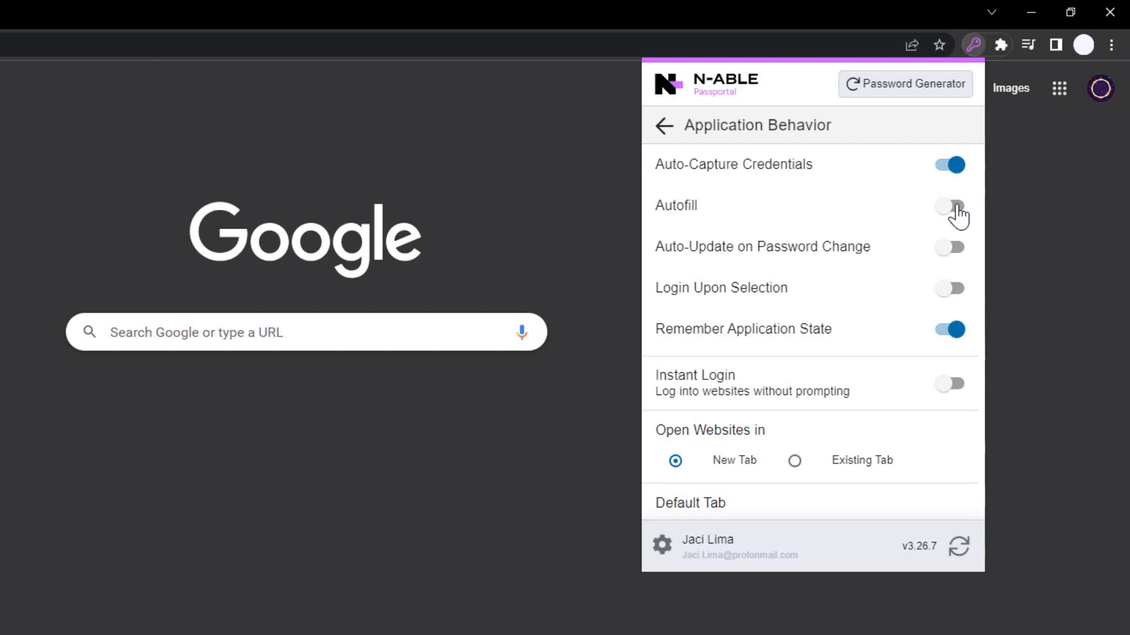
pyautogui.moveTo(958, 545)
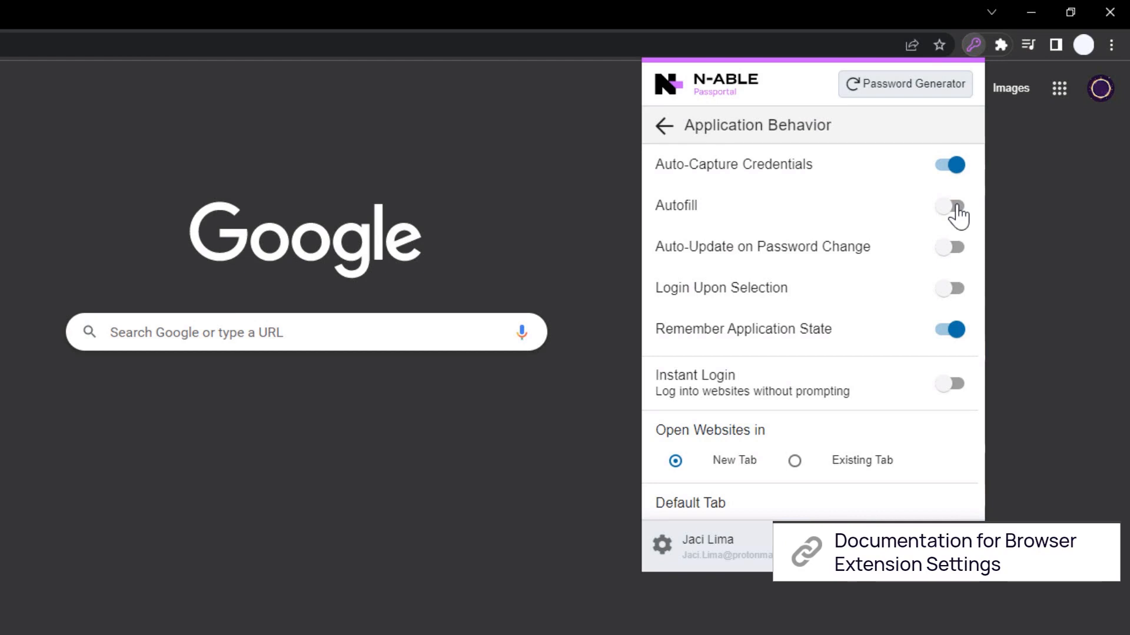
pyautogui.click(662, 126)
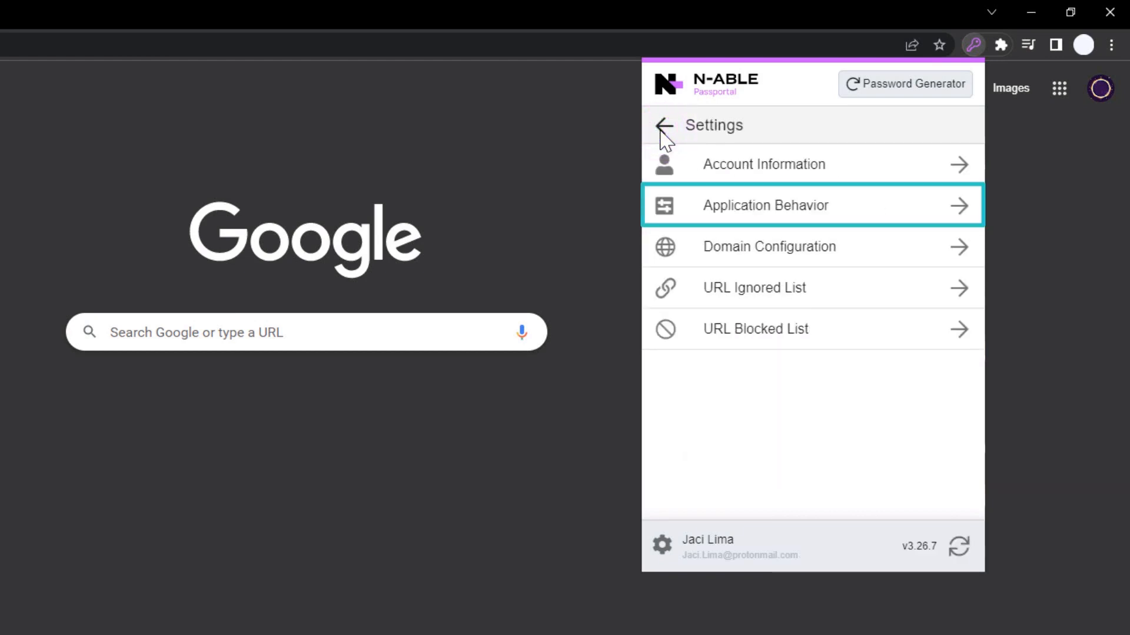
pyautogui.moveTo(769, 246)
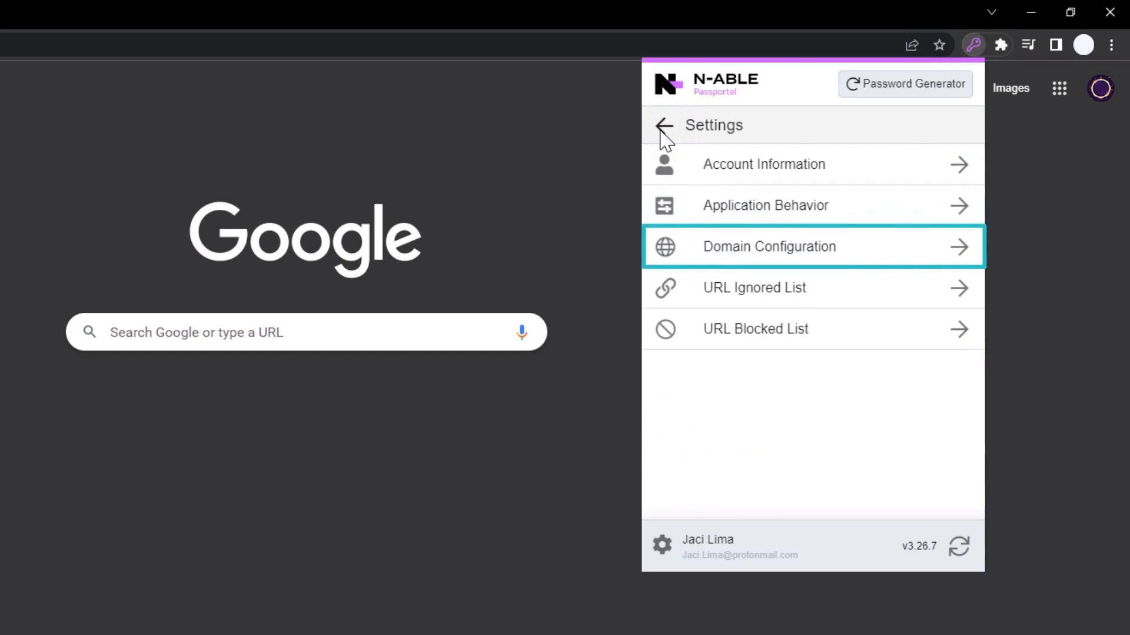
pyautogui.click(768, 246)
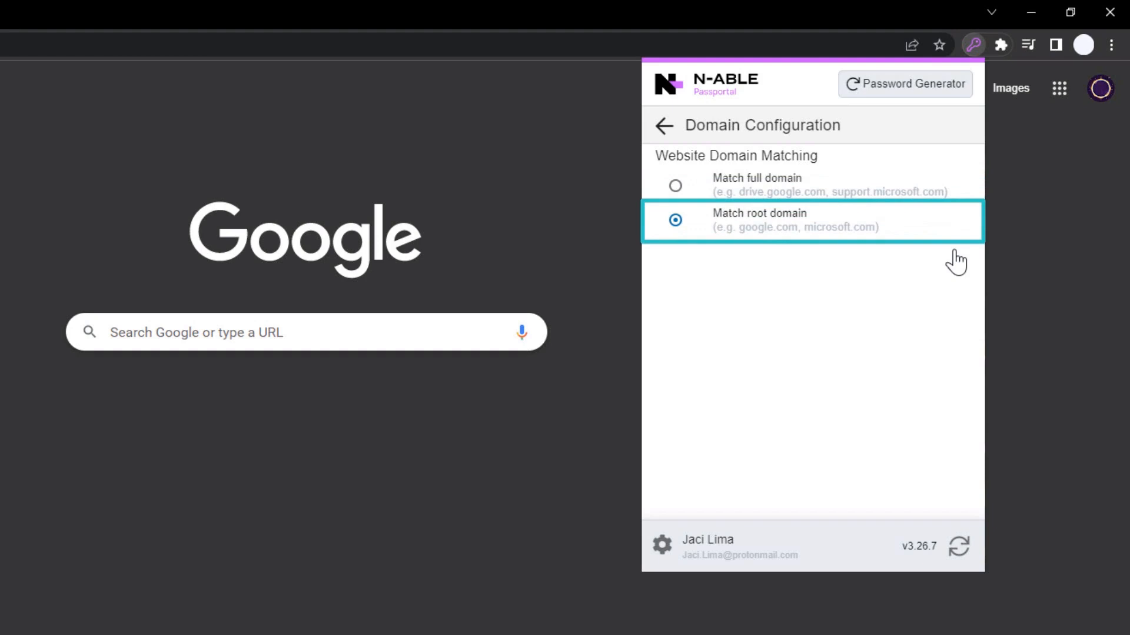
pyautogui.click(663, 126)
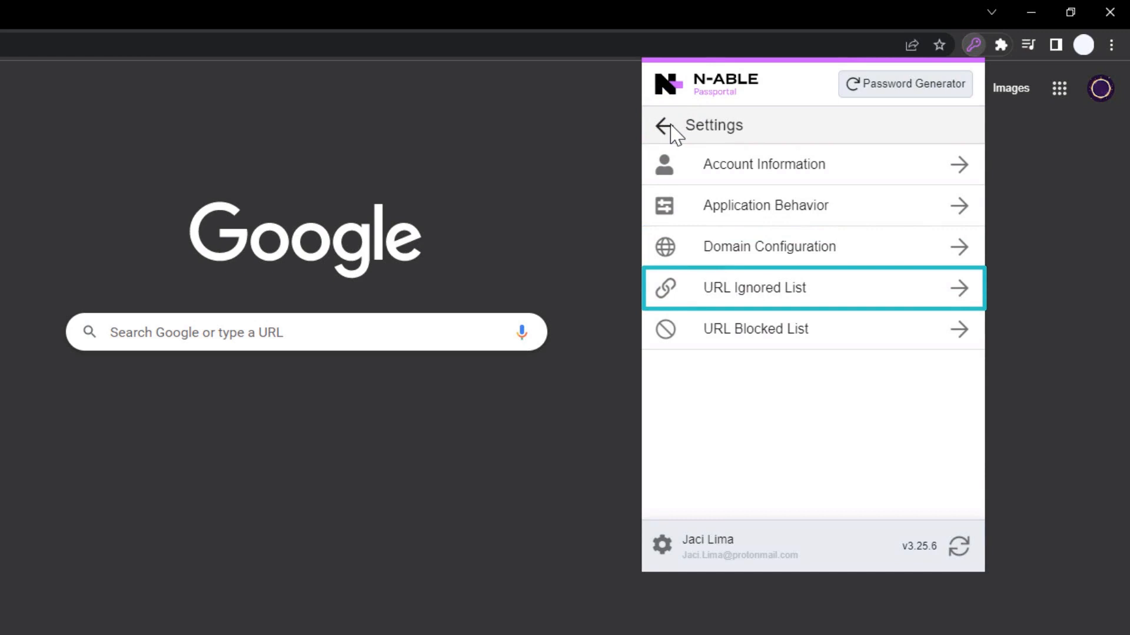
pyautogui.moveTo(754, 328)
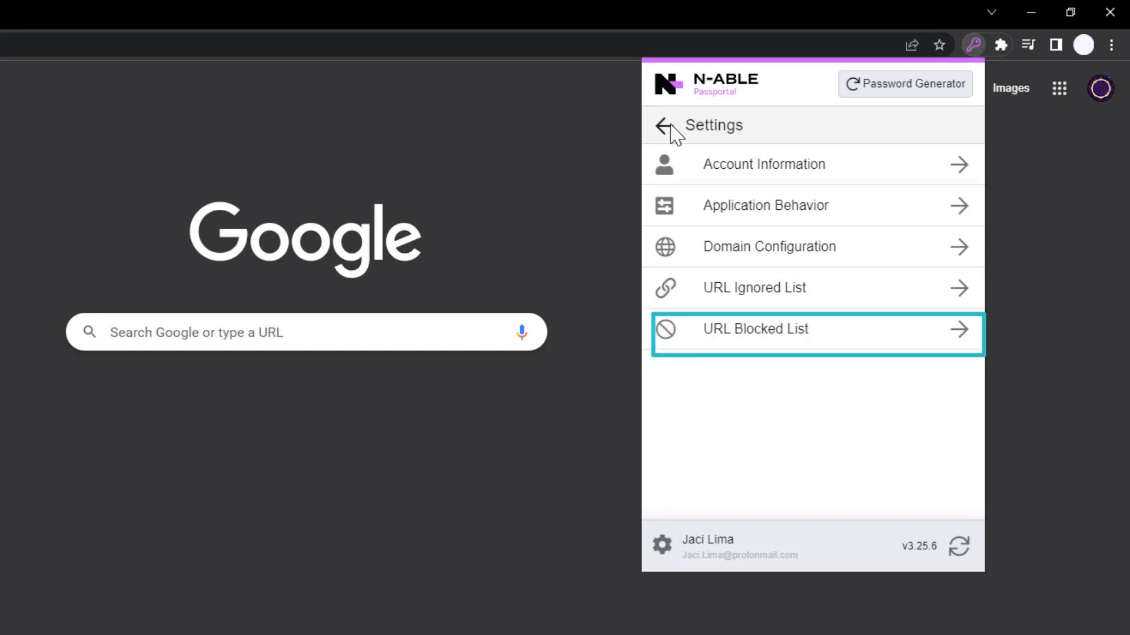
pyautogui.moveTo(958, 544)
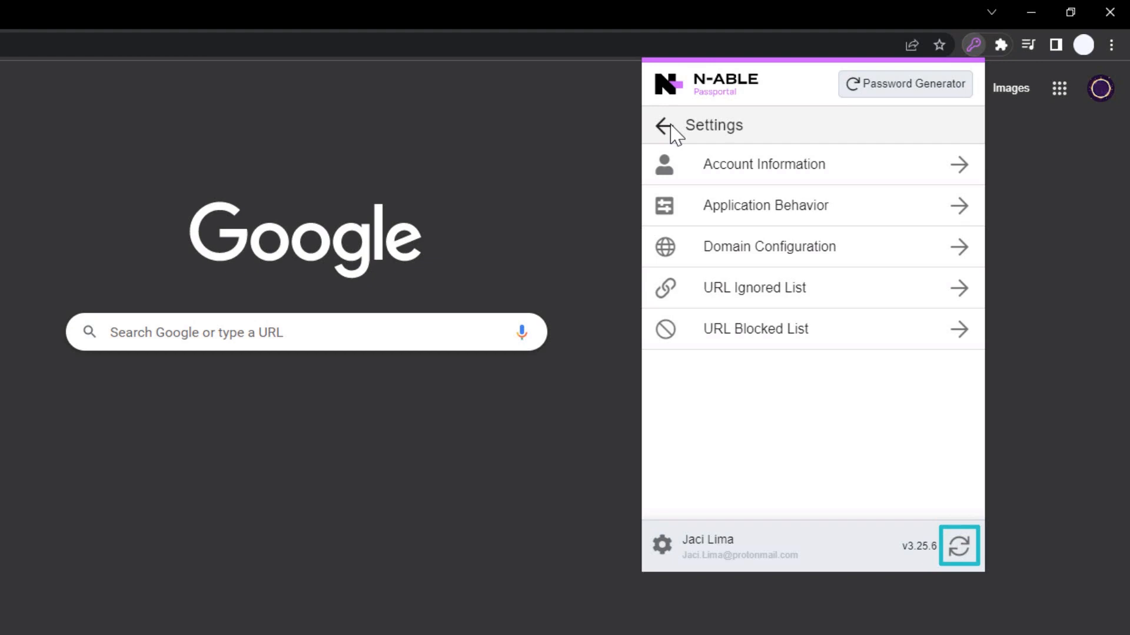